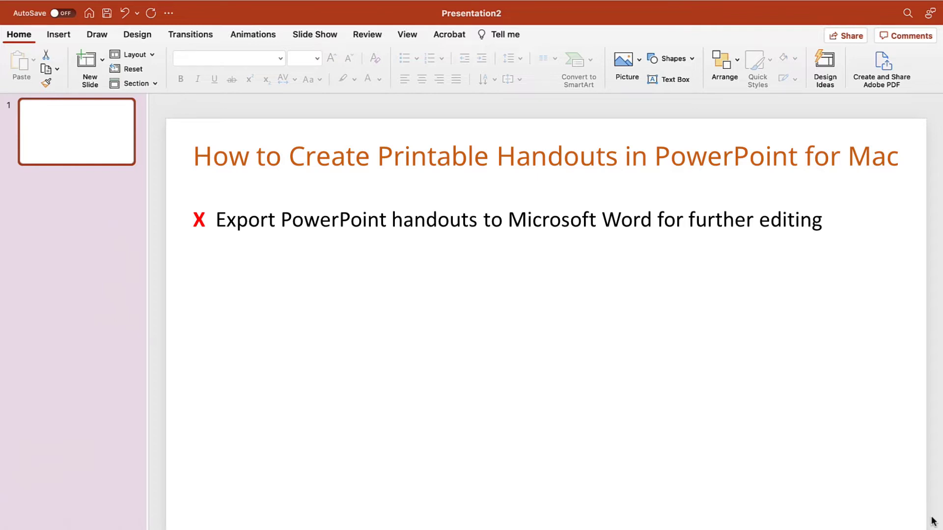
Choose File > Print to bring up the Print dialog for the three-slide Cool Presentation
{"action": "type", "text": "Save PowerPoint handouts as PDFs"}
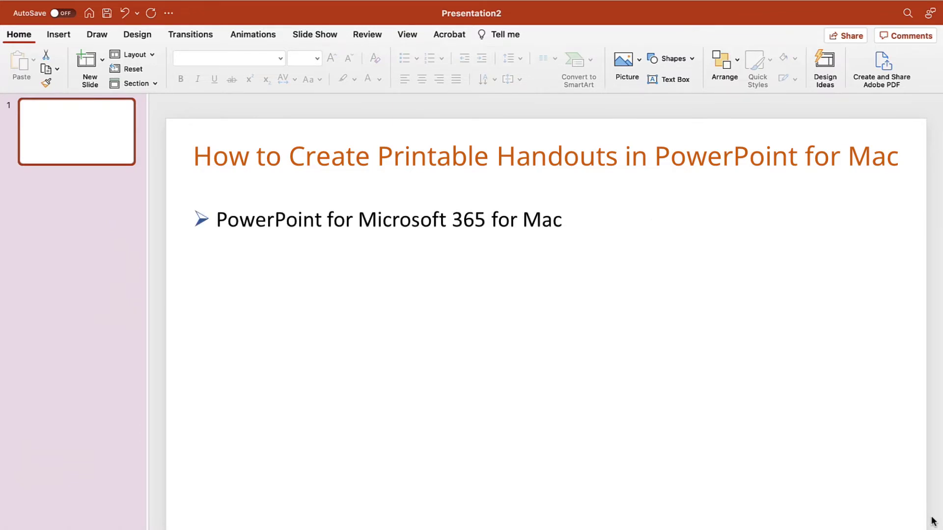
{"action": "type", "text": "Applicable back to PowerPoint 2016"}
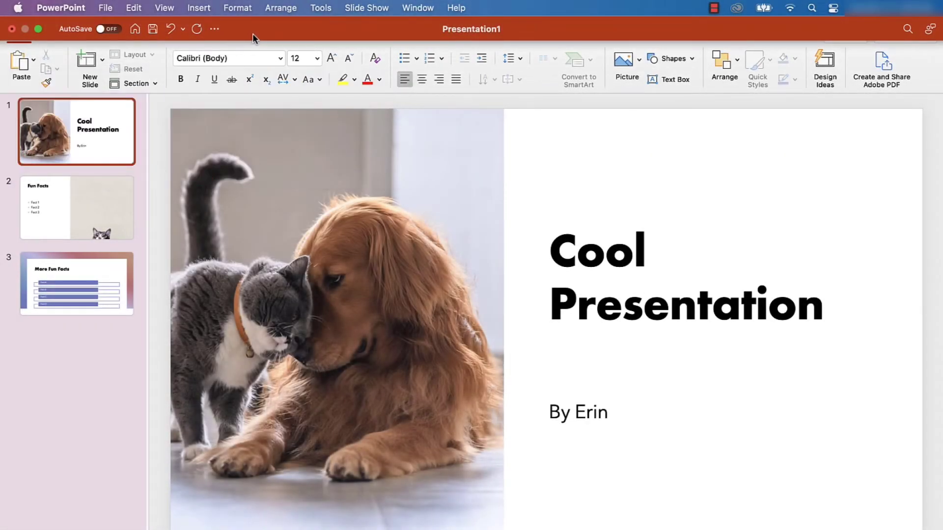
{"action": "left_click", "coordinate": [105, 8]}
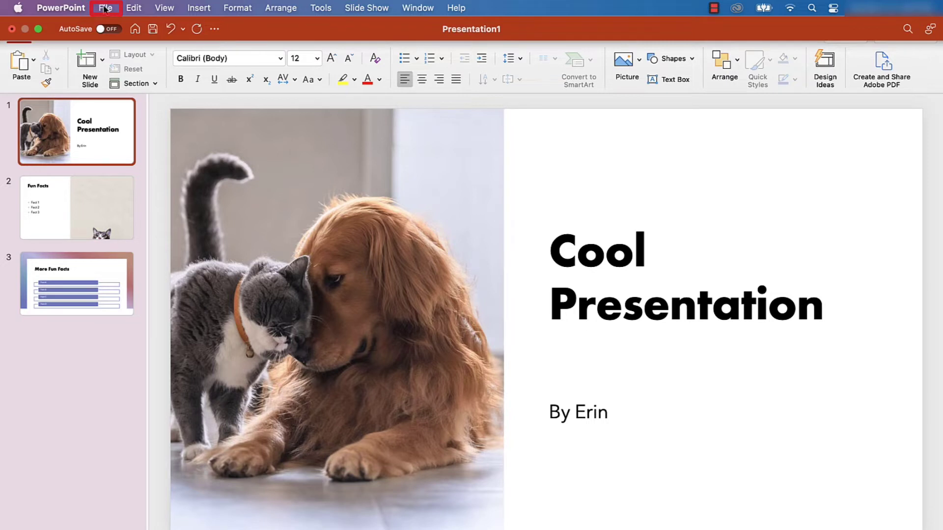
{"action": "left_click", "coordinate": [106, 8]}
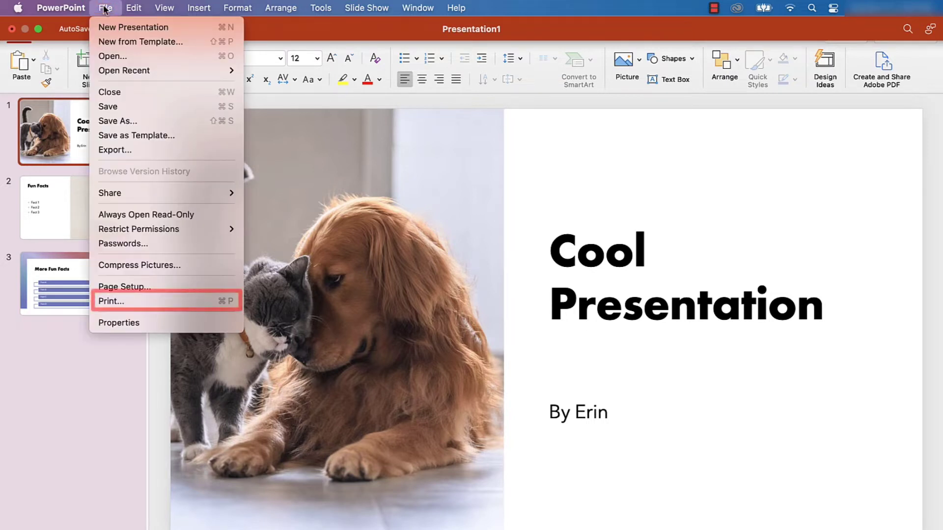
{"action": "mouse_move", "coordinate": [139, 266]}
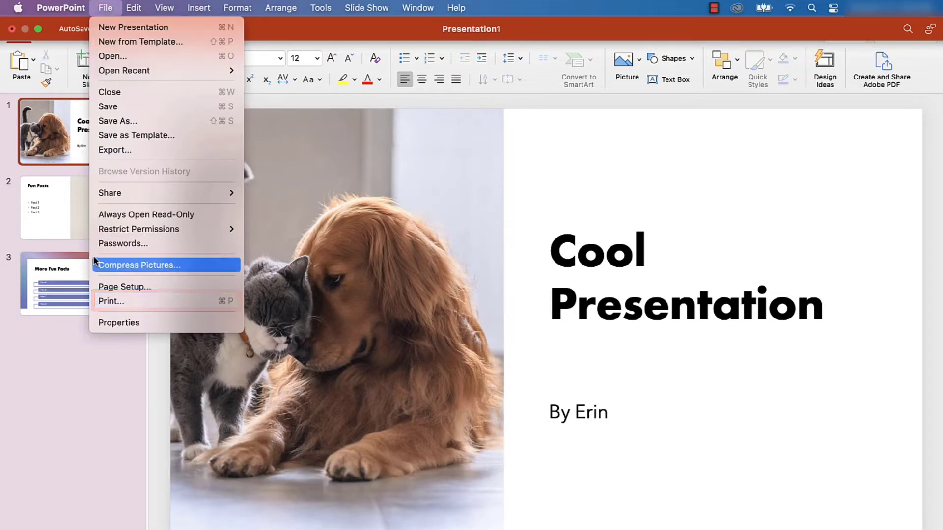
{"action": "left_click", "coordinate": [111, 301]}
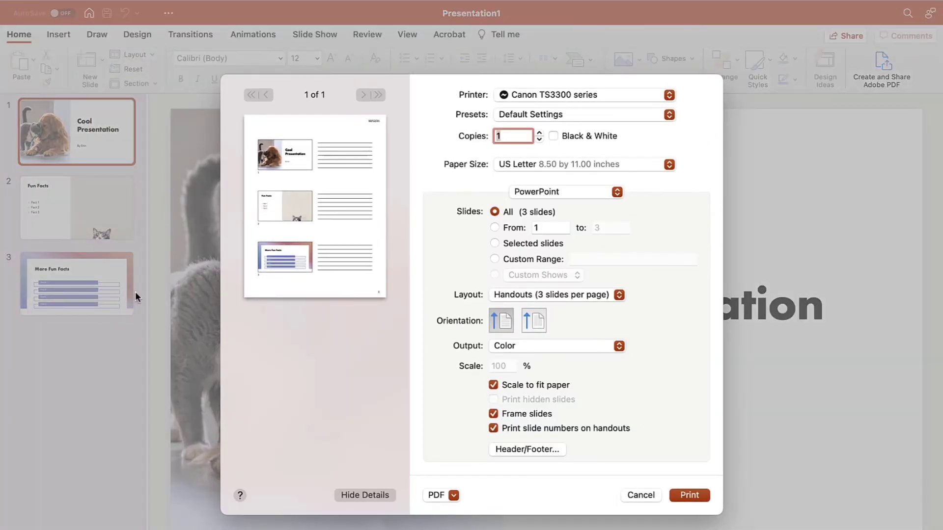
{"action": "mouse_move", "coordinate": [442, 351]}
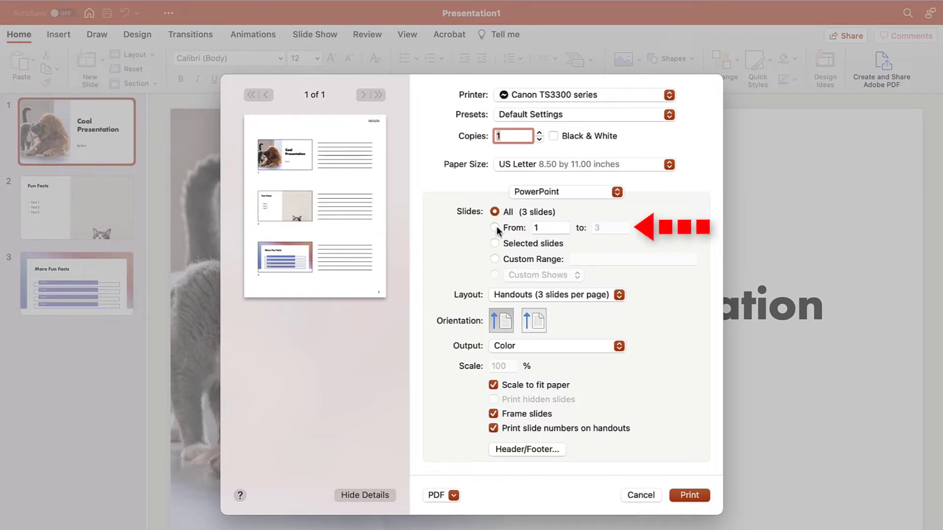
{"action": "left_click", "coordinate": [494, 227]}
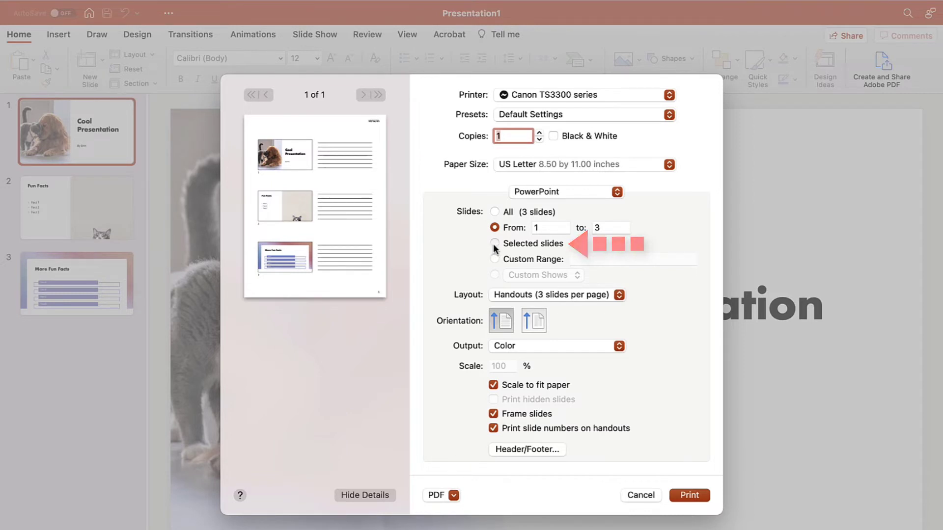
{"action": "left_click", "coordinate": [494, 243]}
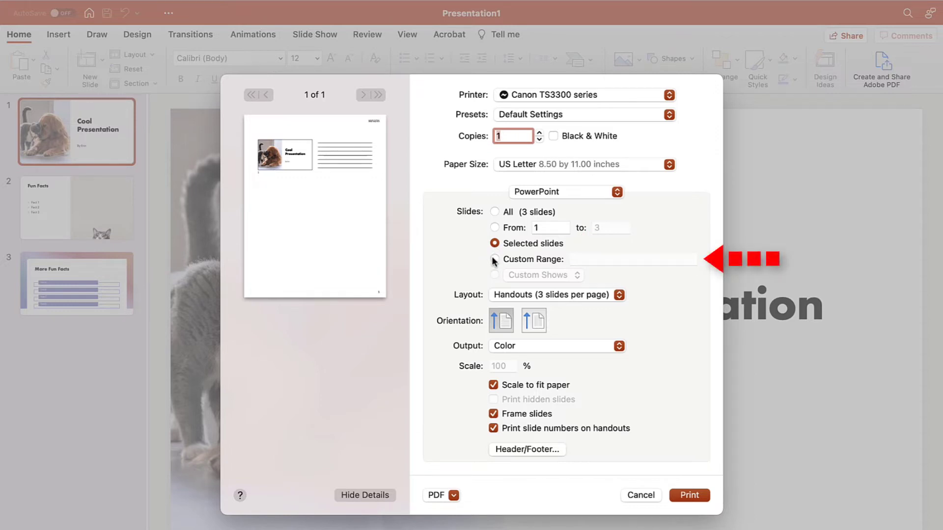
{"action": "left_click", "coordinate": [494, 260]}
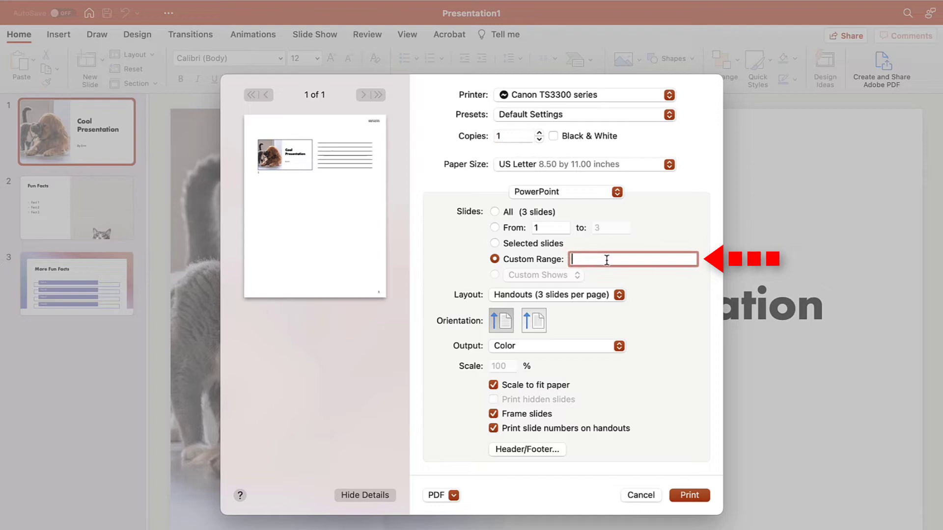
{"action": "type", "text": "1,2,5-7"}
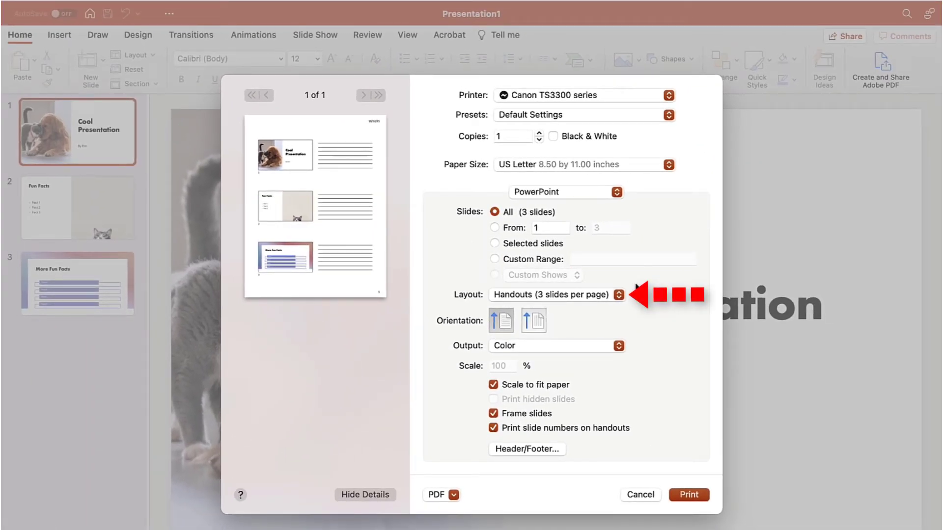
{"action": "left_click", "coordinate": [555, 295]}
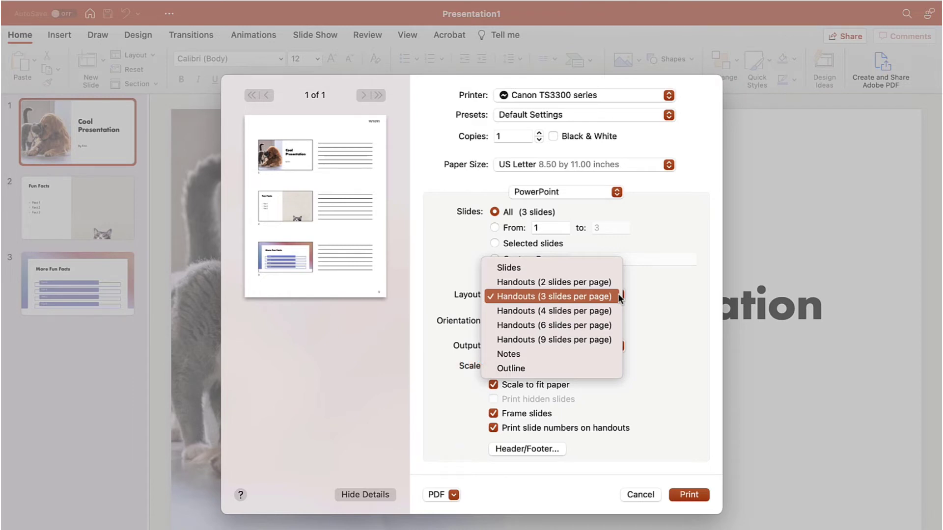
{"action": "left_click", "coordinate": [550, 296]}
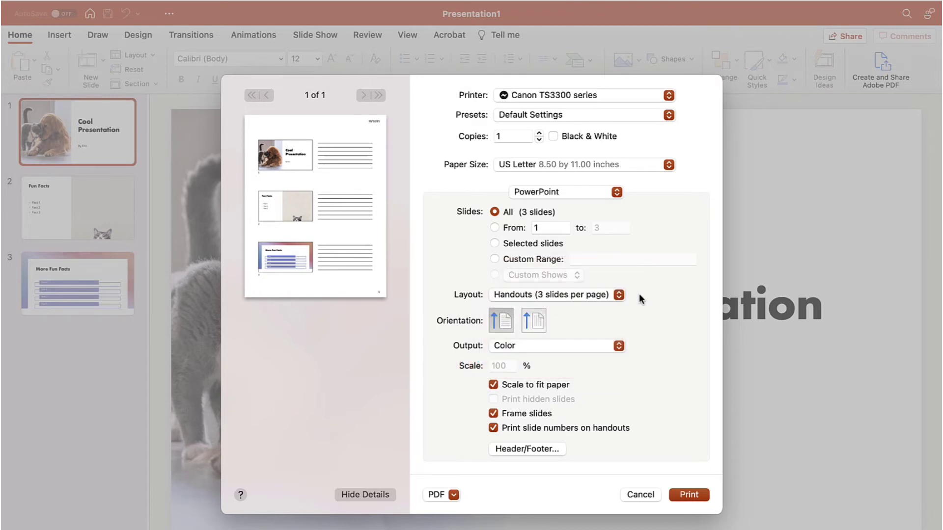
{"action": "mouse_move", "coordinate": [654, 335]}
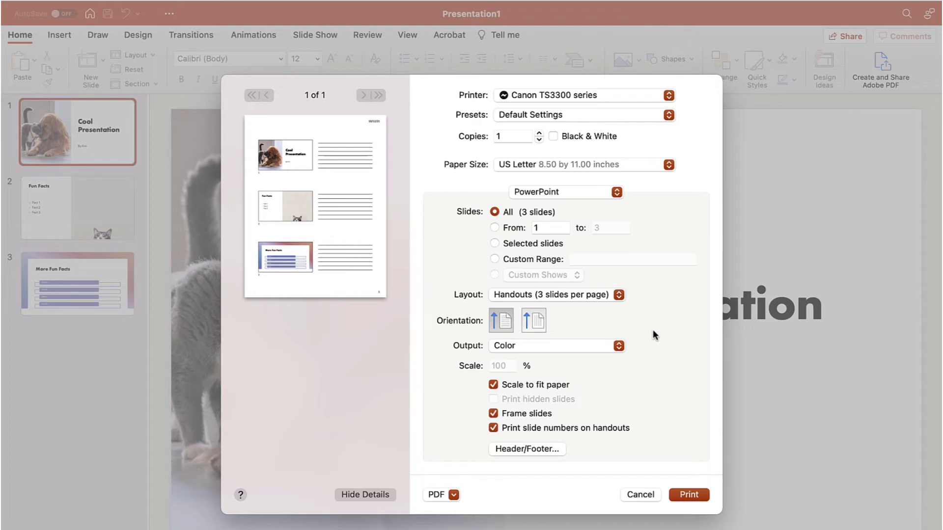
{"action": "mouse_move", "coordinate": [661, 346]}
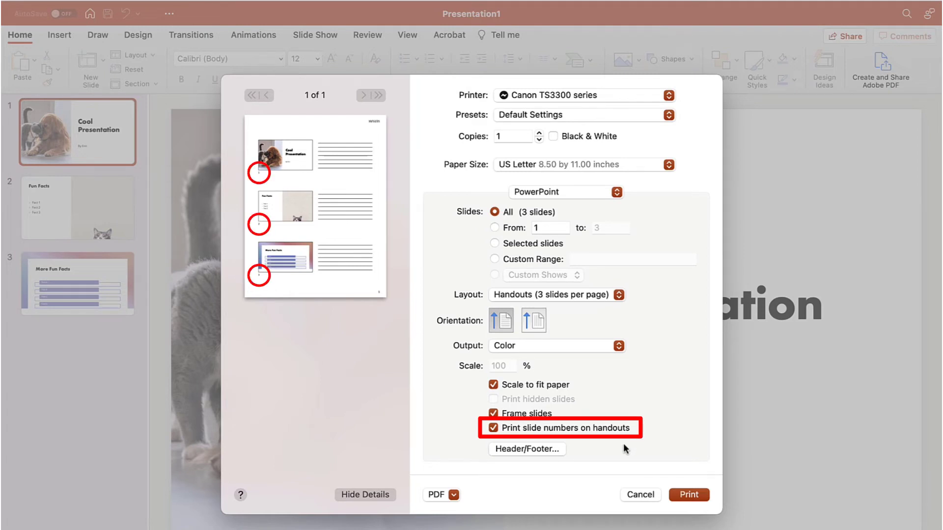
{"action": "mouse_move", "coordinate": [550, 469]}
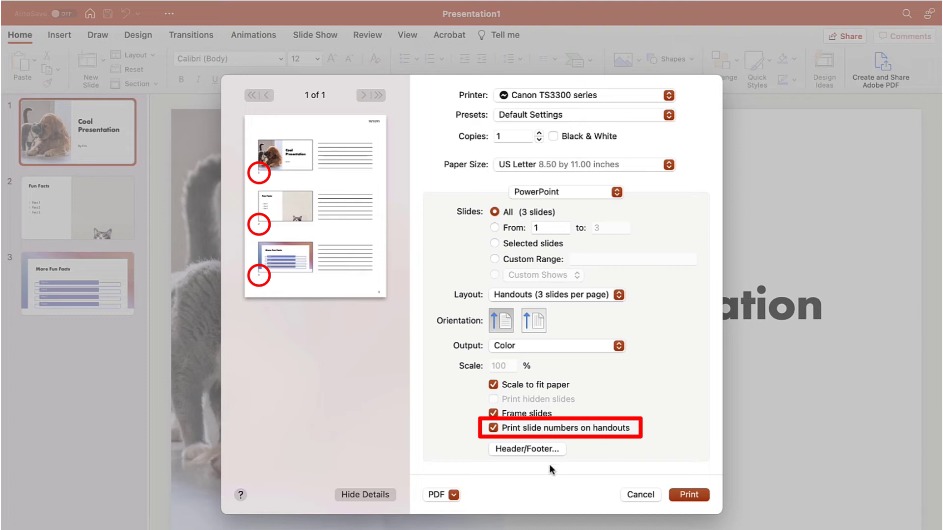
{"action": "mouse_move", "coordinate": [473, 488]}
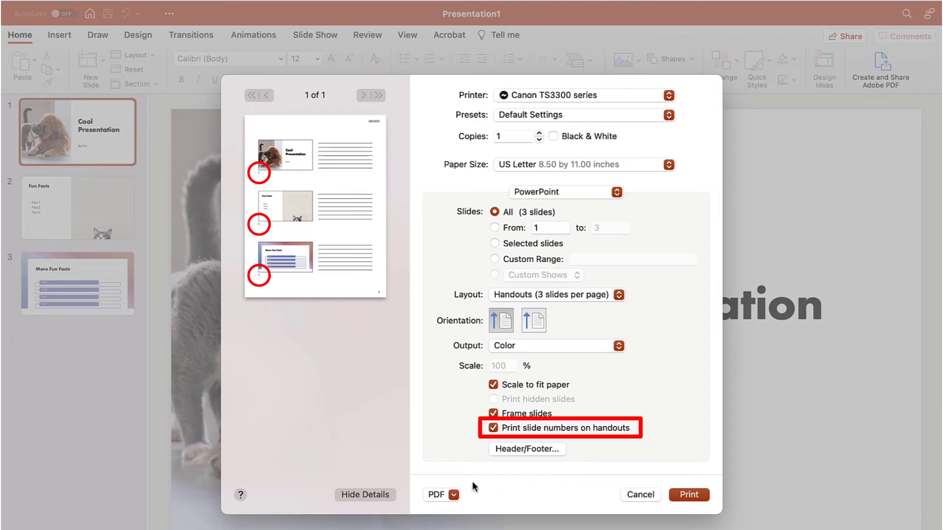
{"action": "mouse_move", "coordinate": [478, 486]}
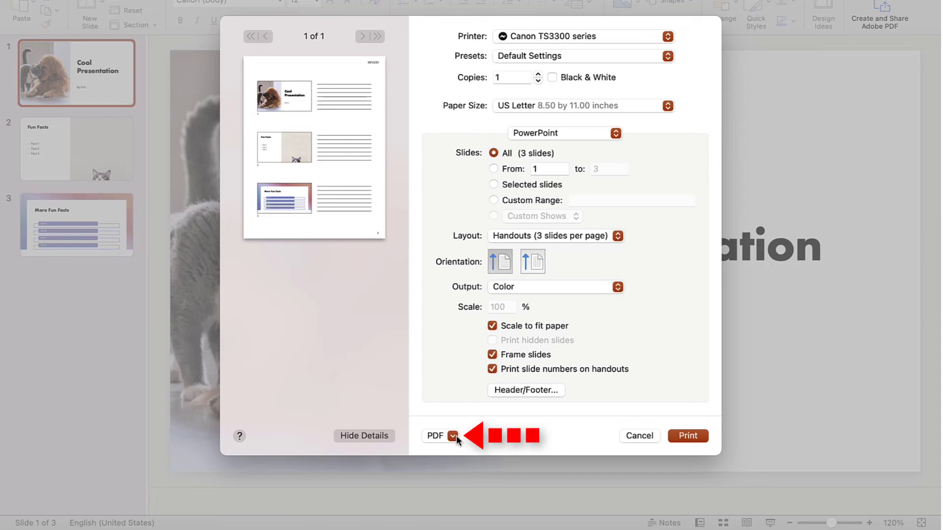
Show the PDF choices at the bottom of the Print dialog for saving the handouts
{"action": "left_click", "coordinate": [441, 436]}
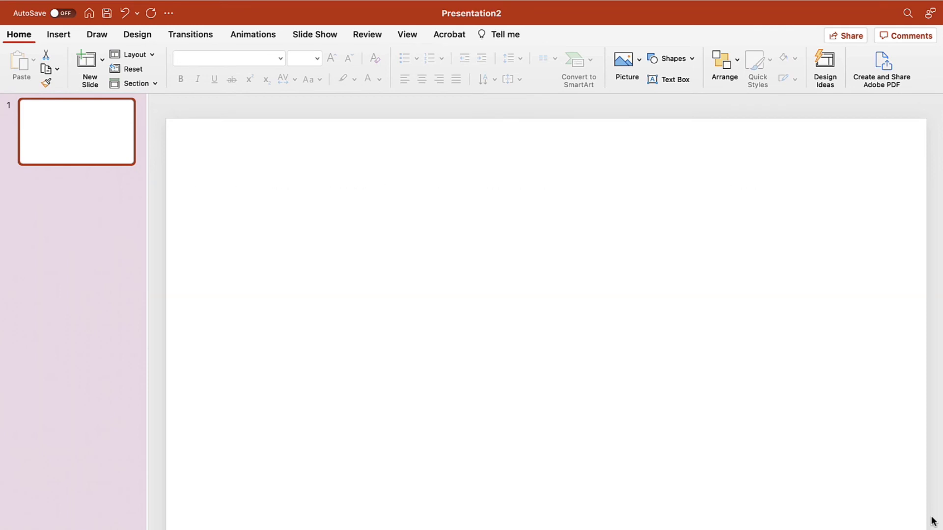
Add the website address 'erinwrightwriting.com' to the blank slide
{"action": "type", "text": "erinwrightwriting.com"}
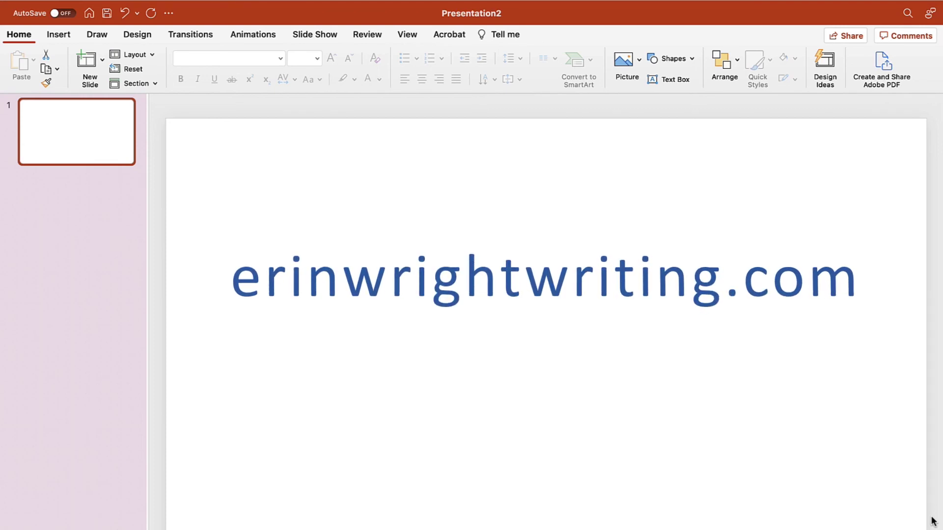